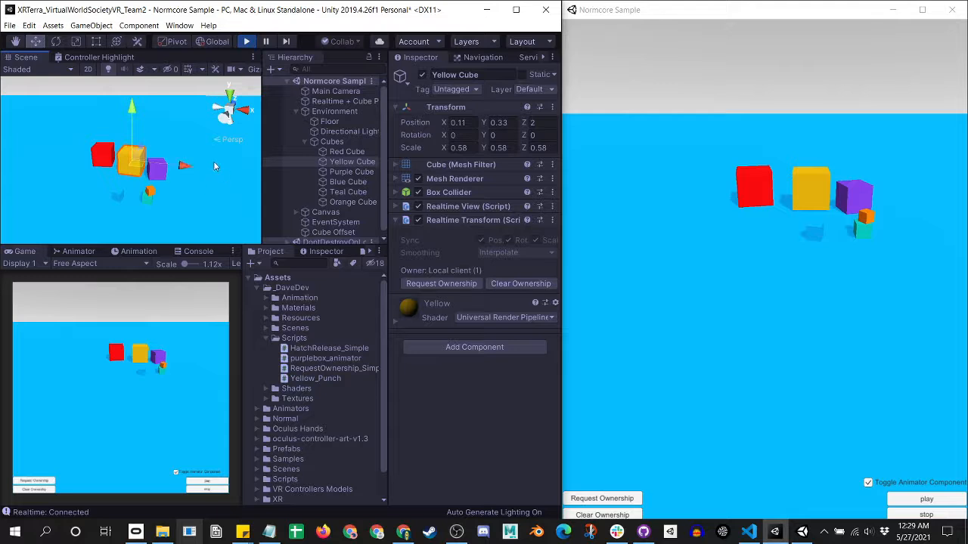
Select the Realtime object to view Test Room and its Ready connection status
{"action": "left_click", "coordinate": [344, 101]}
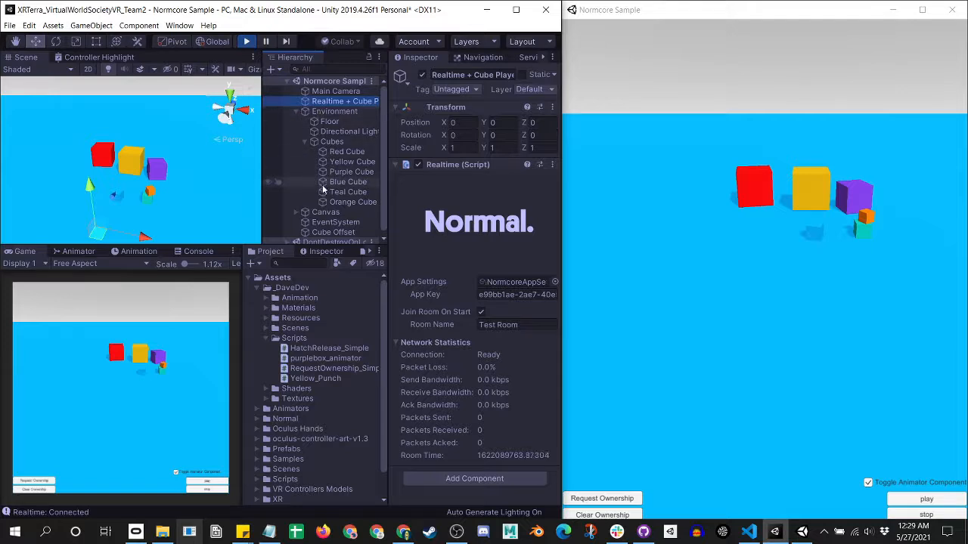
Inspect Yellow Cube's Realtime View (no owner) and its locally owned Realtime Transform
{"action": "left_click", "coordinate": [353, 161]}
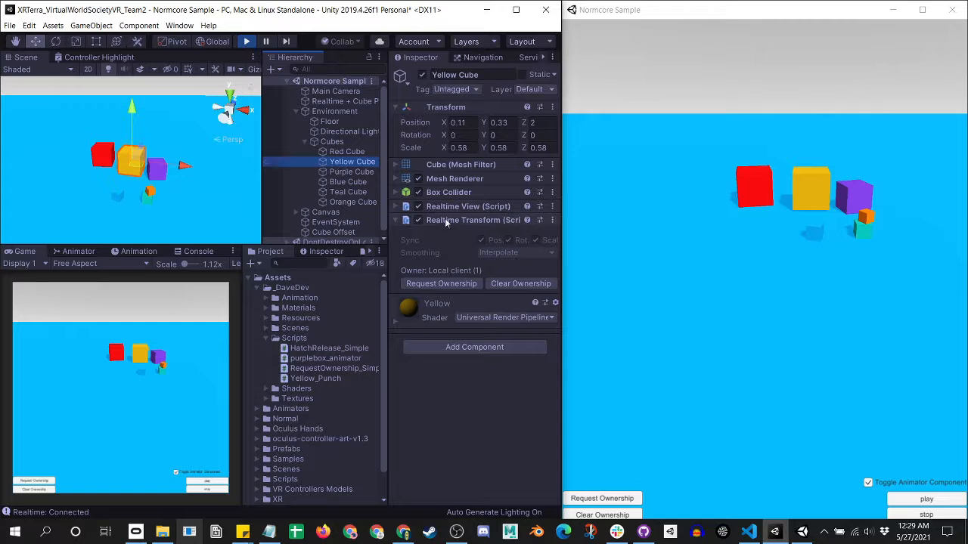
{"action": "mouse_move", "coordinate": [445, 212]}
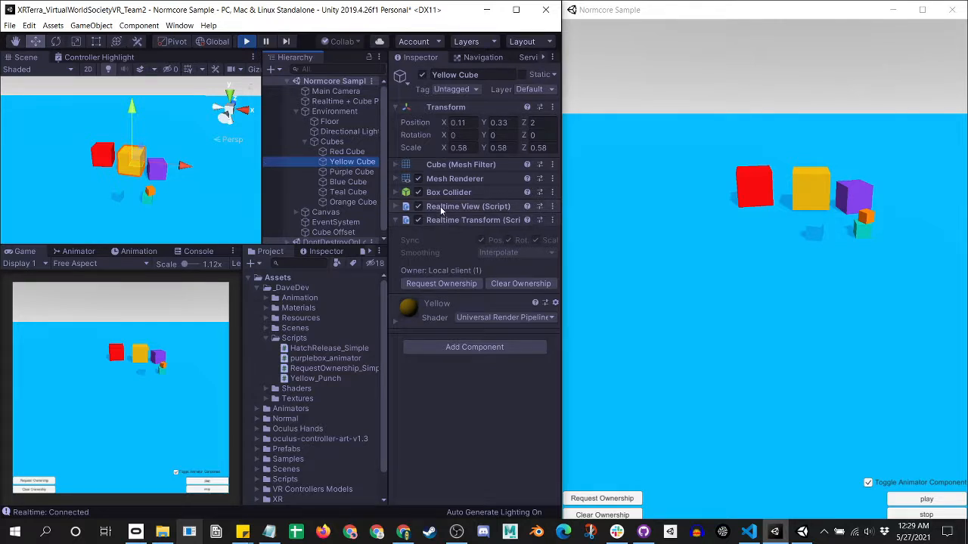
{"action": "mouse_move", "coordinate": [443, 212]}
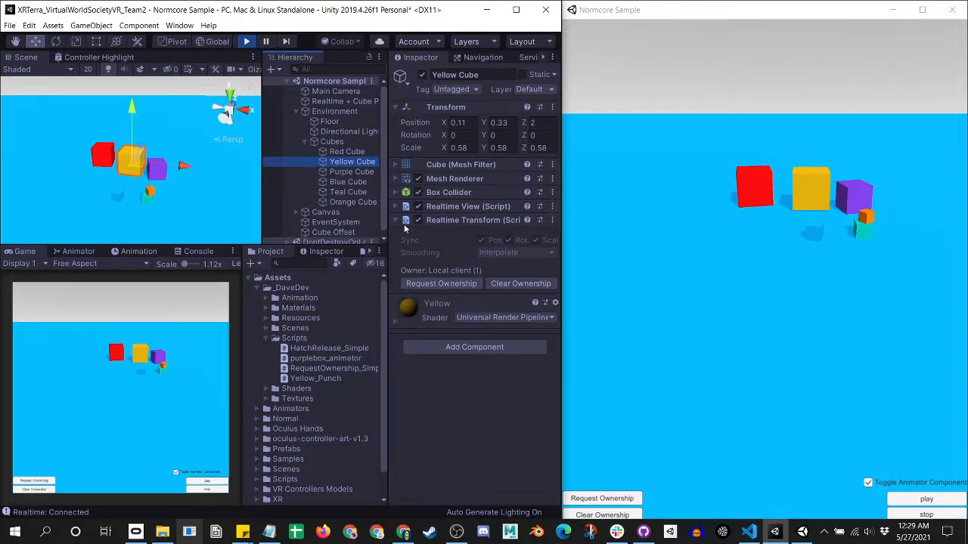
{"action": "left_click", "coordinate": [396, 206]}
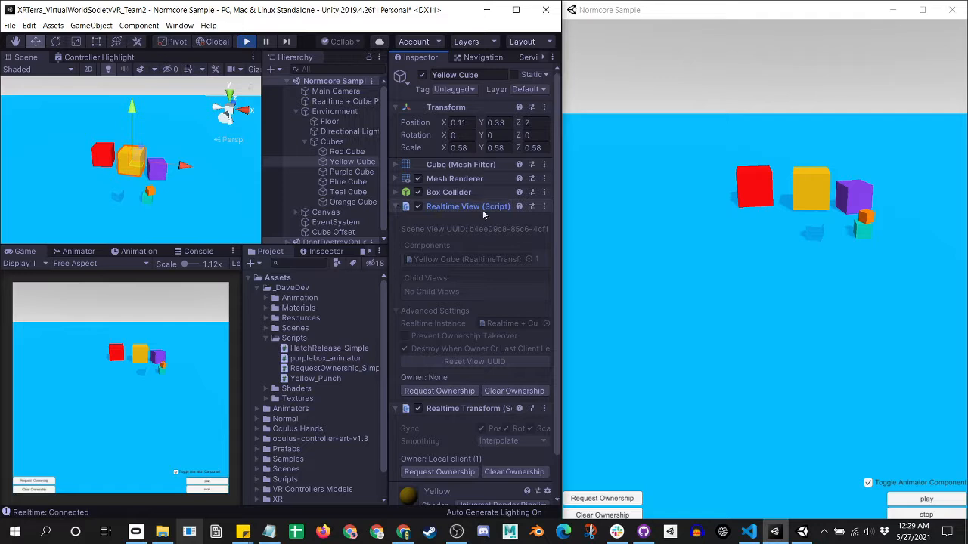
{"action": "mouse_move", "coordinate": [419, 344]}
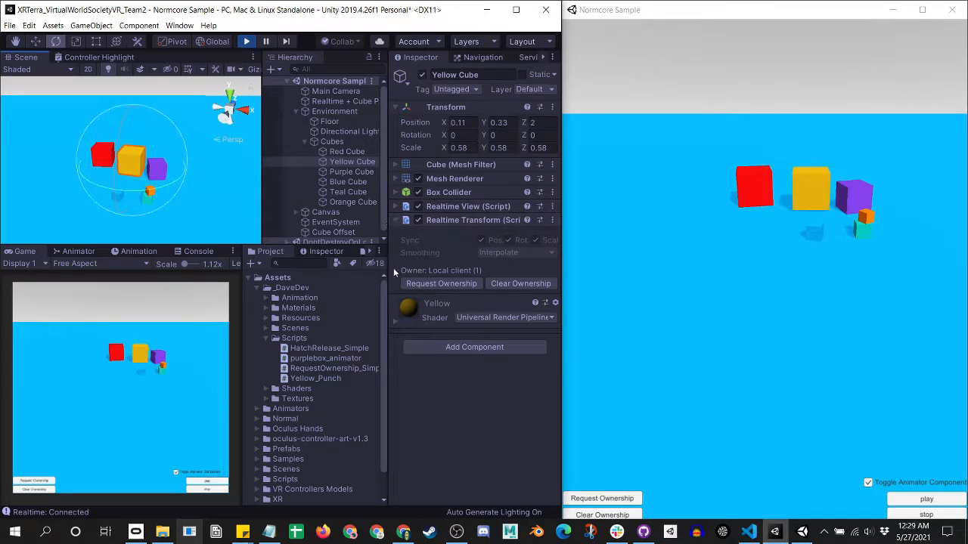
Clear the Yellow Cube's Realtime Transform ownership so it shows no owner
{"action": "left_click", "coordinate": [520, 284]}
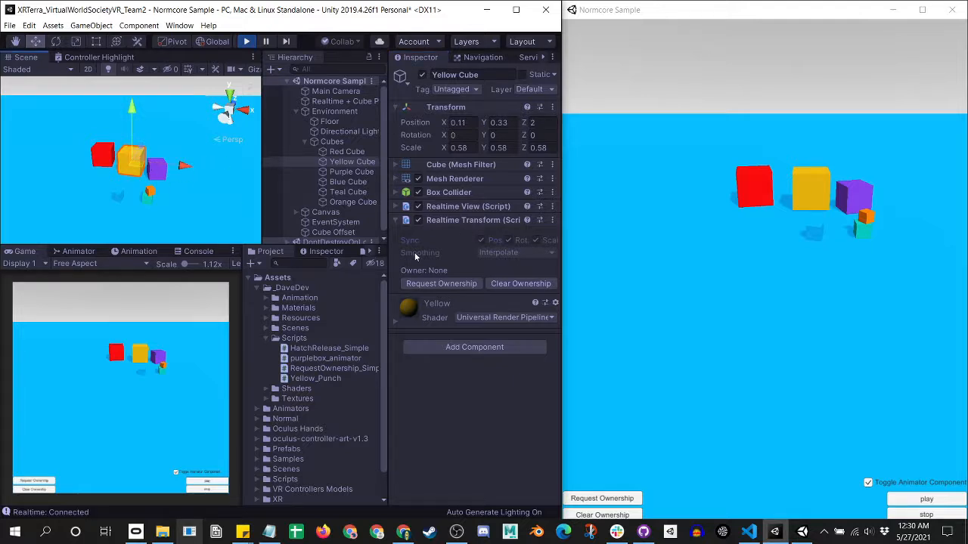
{"action": "mouse_move", "coordinate": [480, 248]}
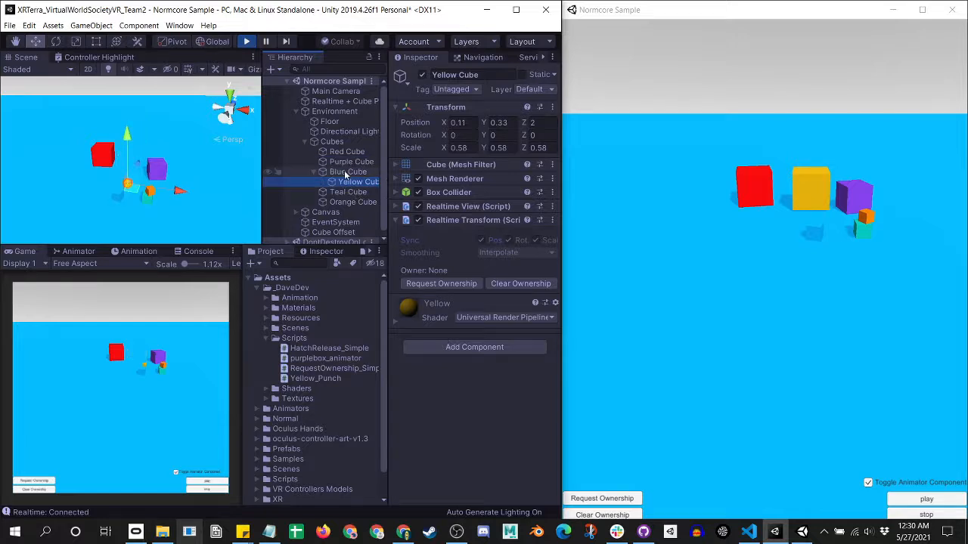
Move the Blue Cube, with its child, to the left
{"action": "left_click", "coordinate": [349, 172]}
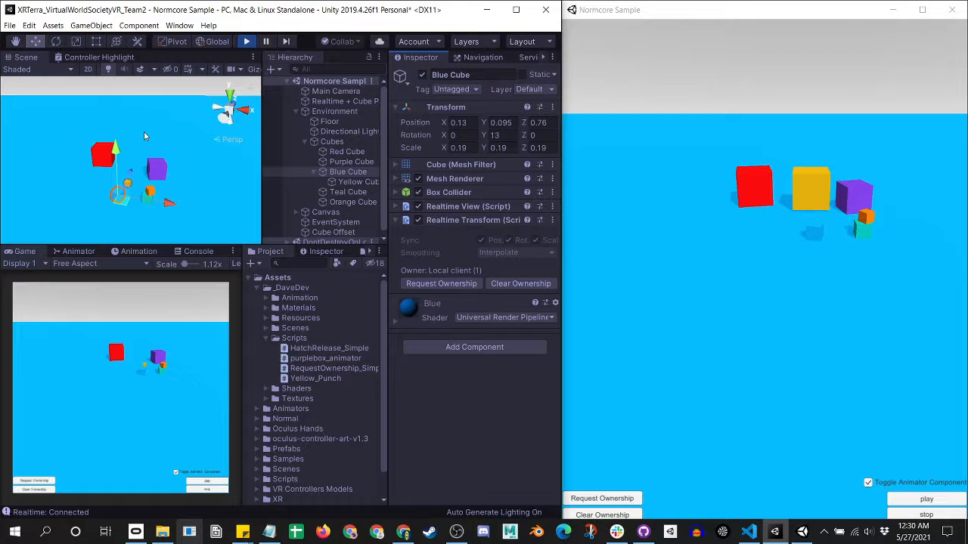
{"action": "left_click_drag", "start_coordinate": [129, 182], "coordinate": [197, 208]}
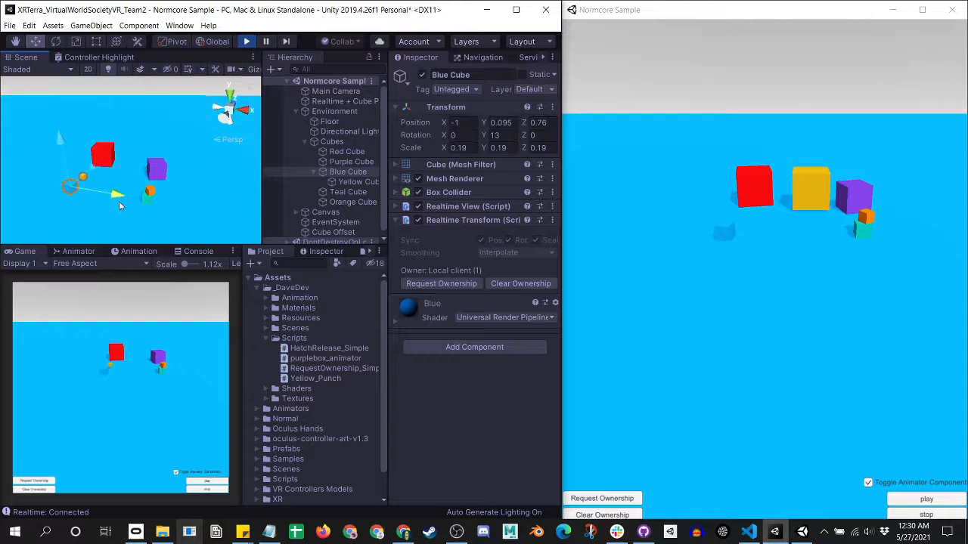
Request ownership of the Yellow Cube for the local client again
{"action": "left_click", "coordinate": [359, 181]}
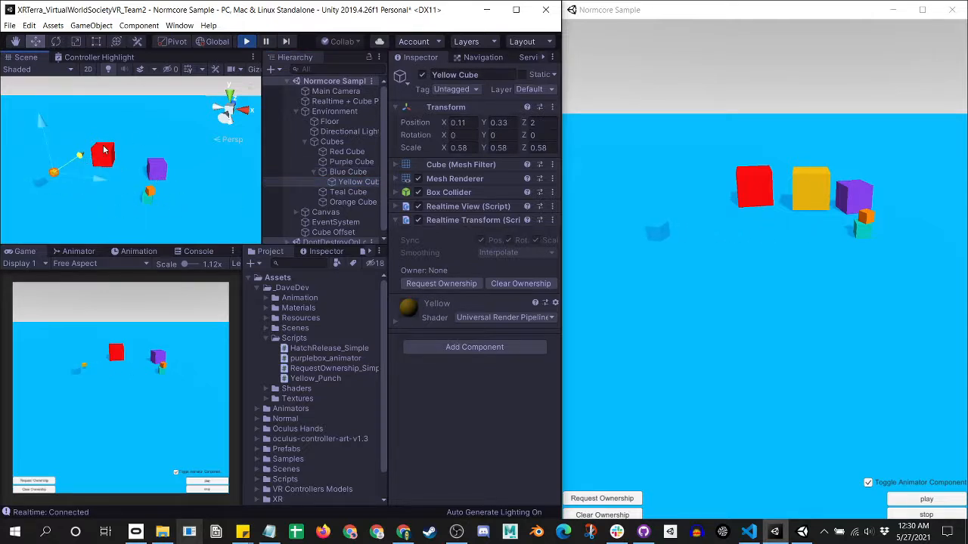
{"action": "left_click", "coordinate": [440, 282]}
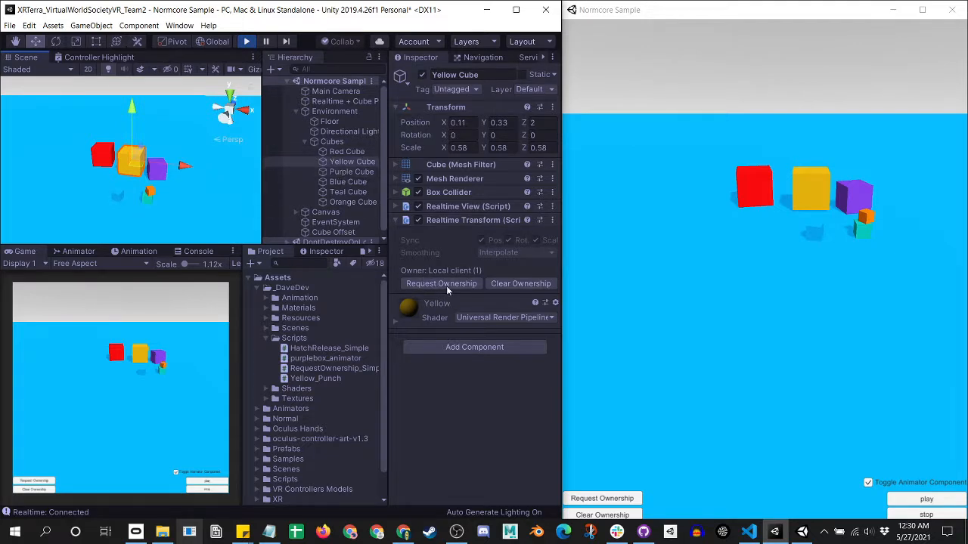
{"action": "left_click", "coordinate": [351, 172]}
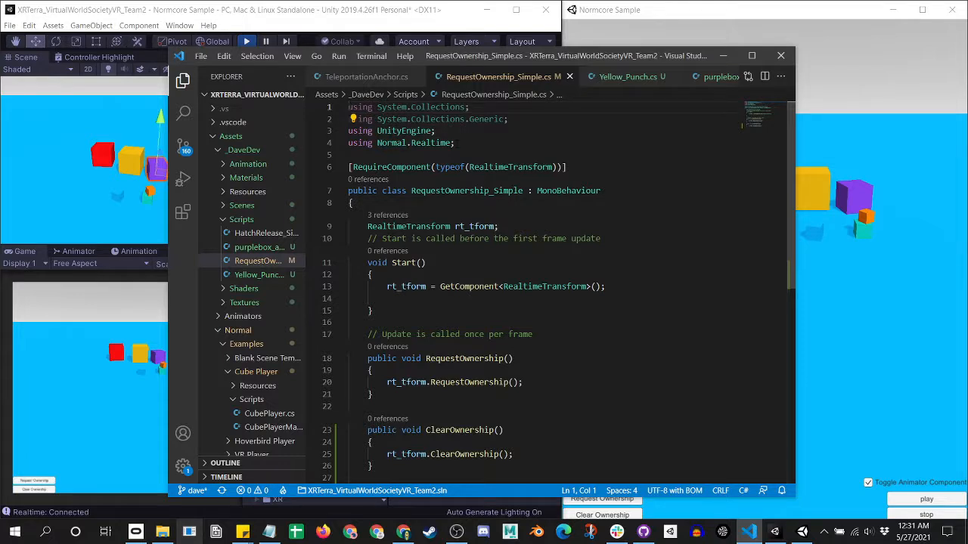
{"action": "mouse_move", "coordinate": [476, 226]}
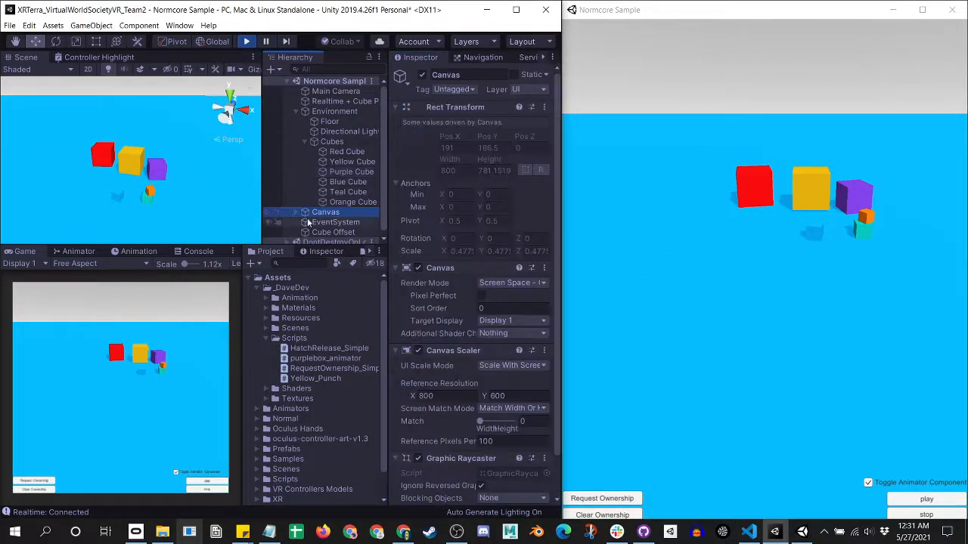
Show btn_request's On Click calling RequestOwnership_Simple, then the unowned Purple Cube
{"action": "left_click", "coordinate": [343, 221]}
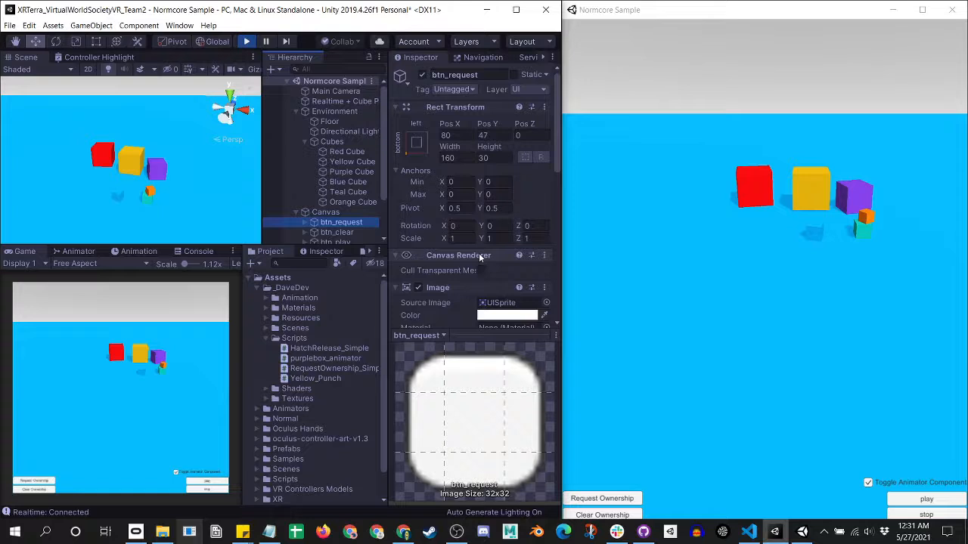
{"action": "left_click", "coordinate": [496, 218]}
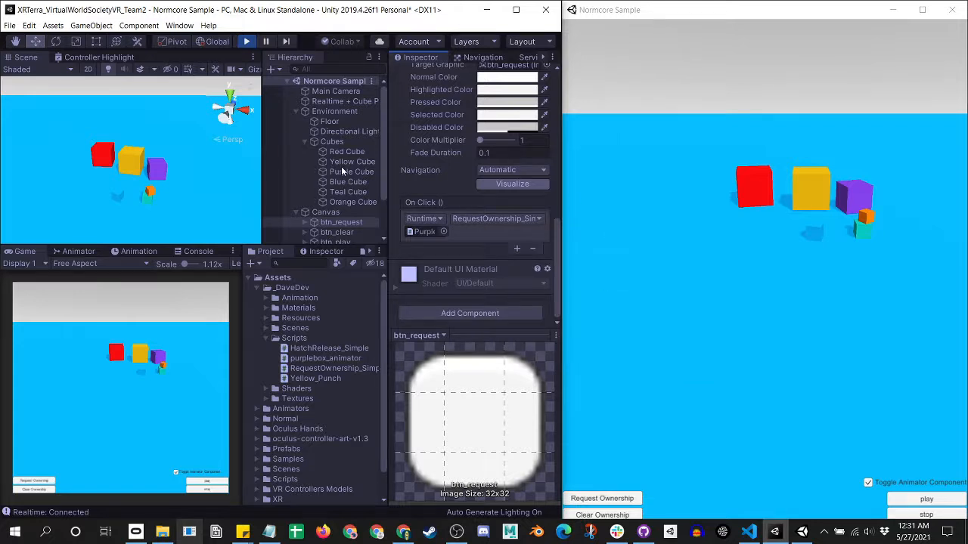
{"action": "left_click", "coordinate": [352, 171]}
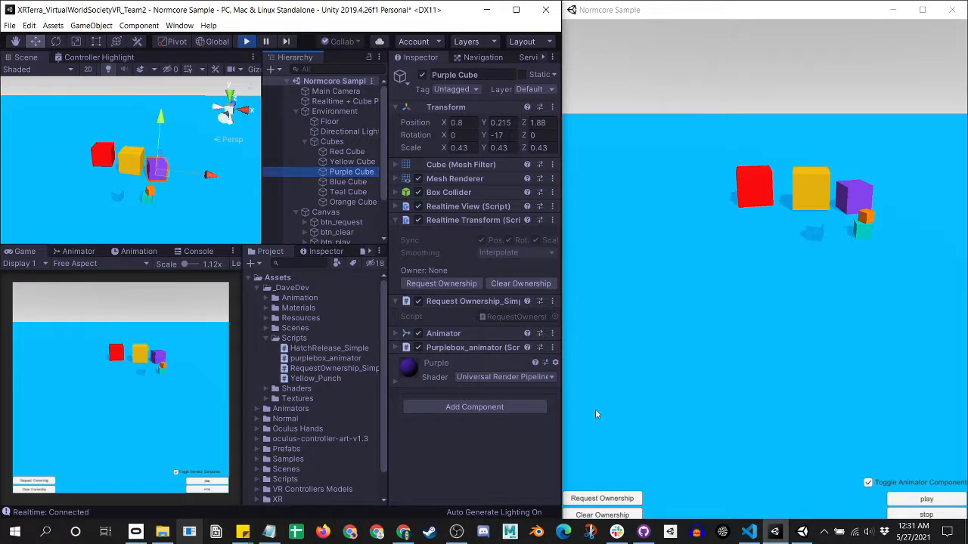
Request ownership from the other client so Purple Cube shows Remote client (0)
{"action": "left_click", "coordinate": [602, 498]}
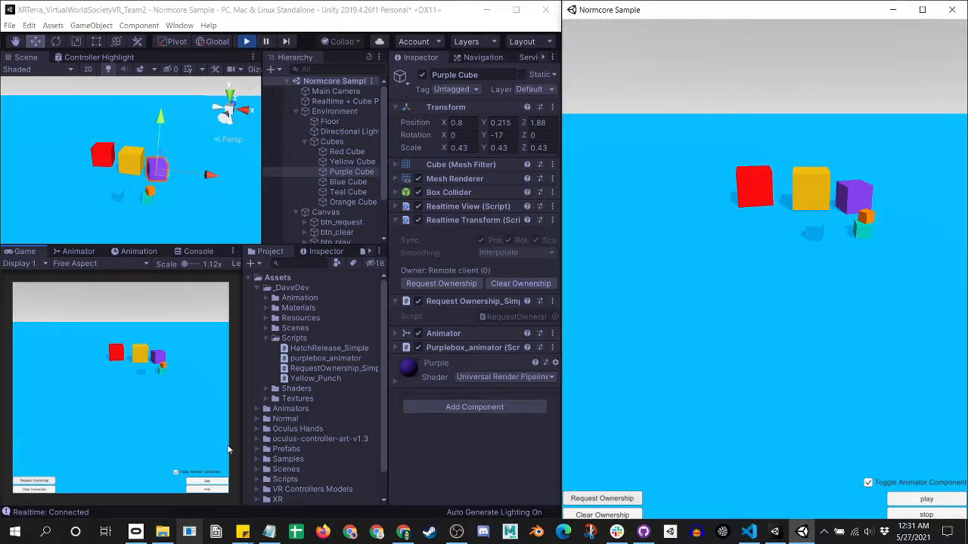
{"action": "left_click", "coordinate": [602, 498]}
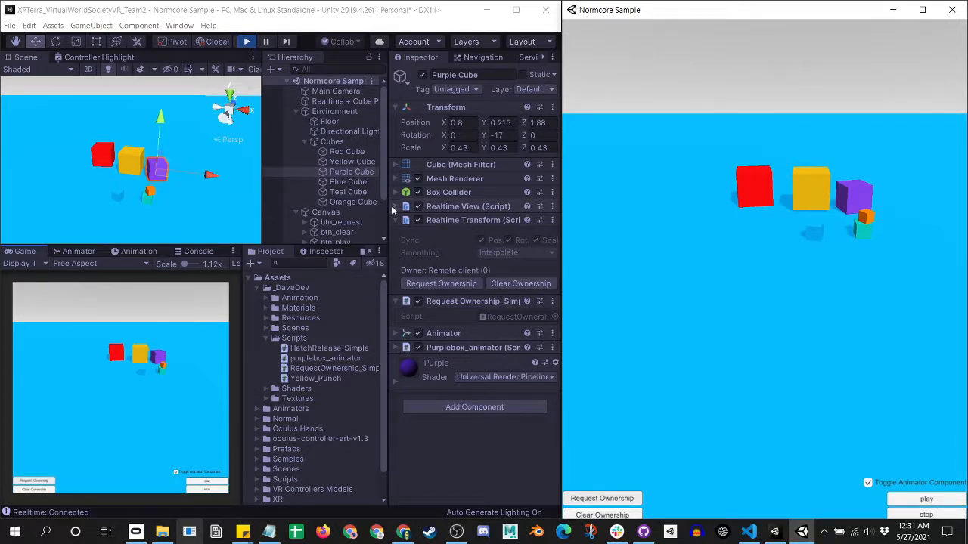
{"action": "left_click", "coordinate": [395, 206]}
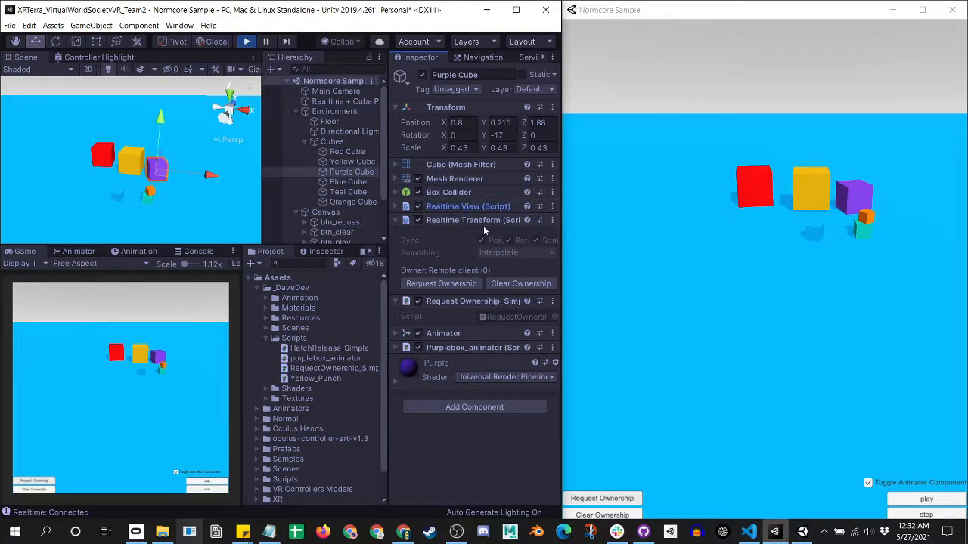
{"action": "mouse_move", "coordinate": [455, 238]}
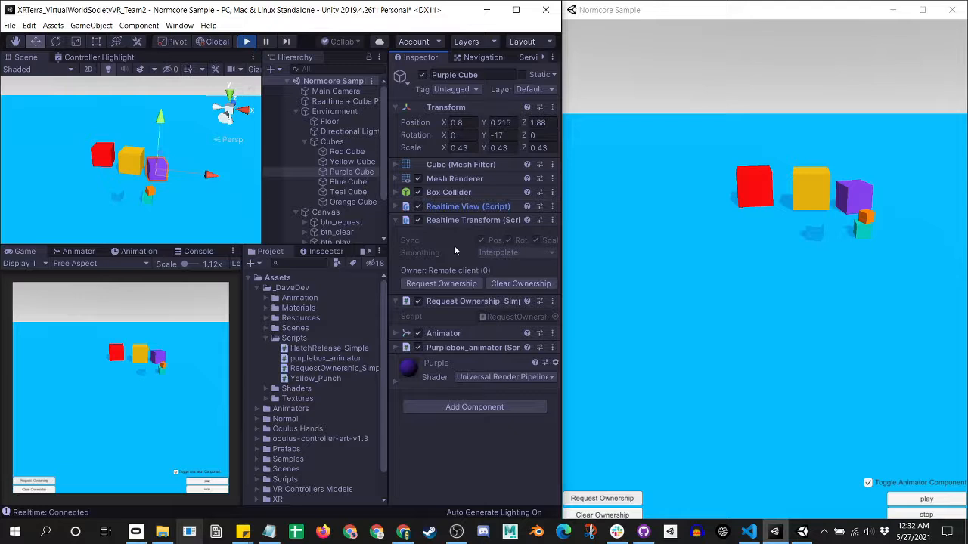
{"action": "mouse_move", "coordinate": [468, 195]}
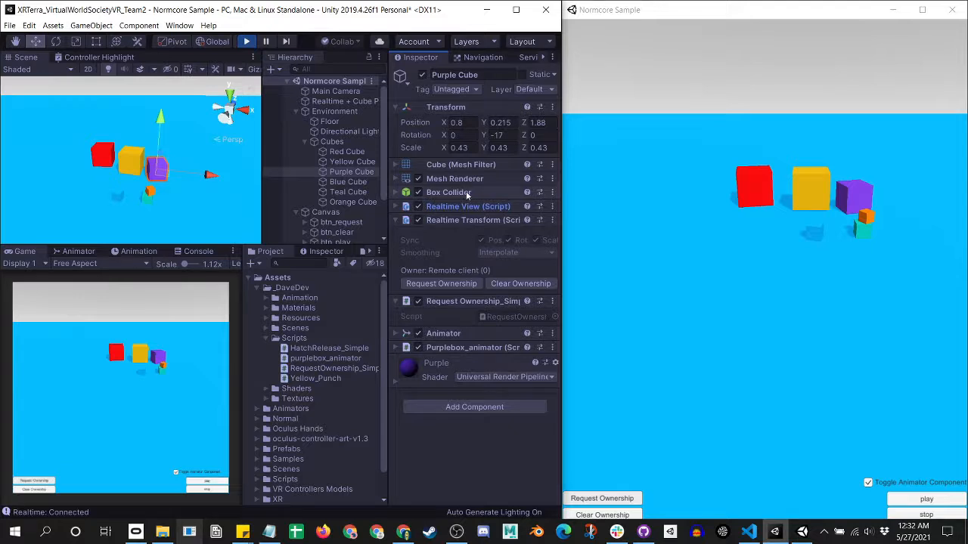